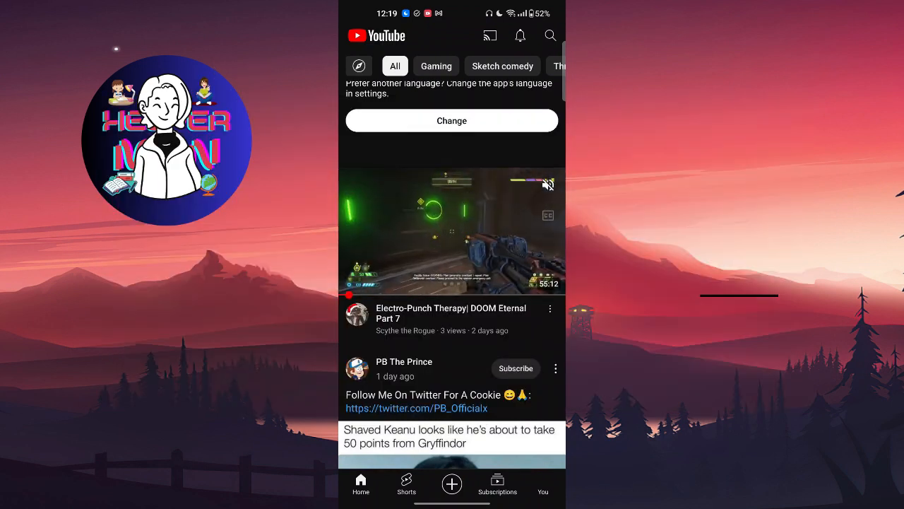
- Switch from the home feed to the You tab to see history and playlists
left_click(543, 486)
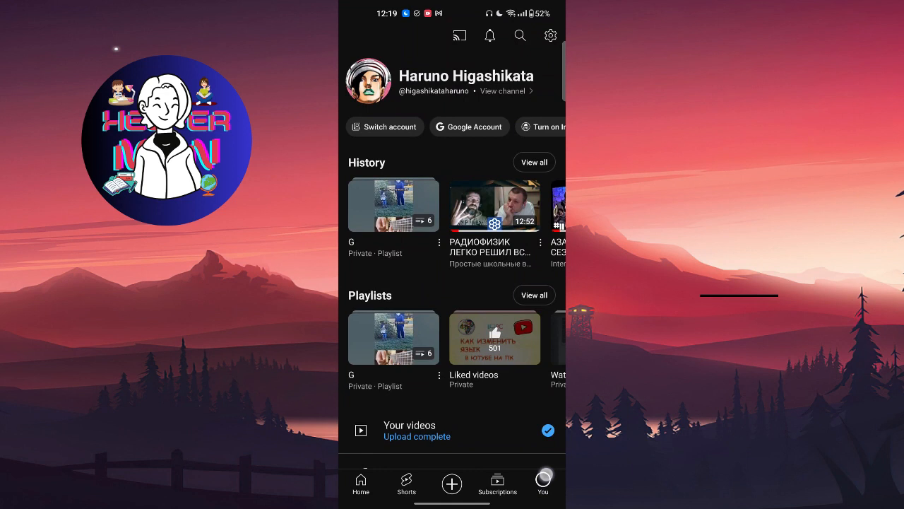
scroll("down", 3)
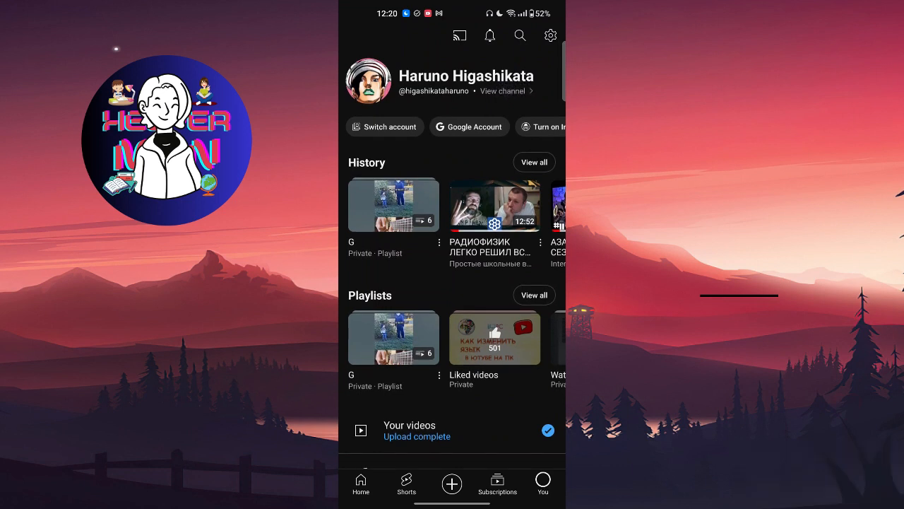
- Open your channel page (2 subscribers, 4 videos) via View channel and scroll through it
left_click(501, 90)
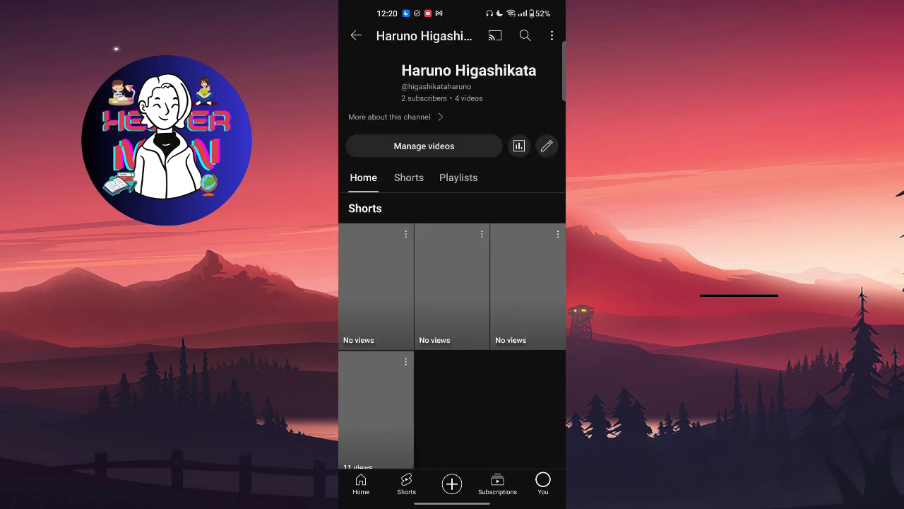
scroll("up", 3)
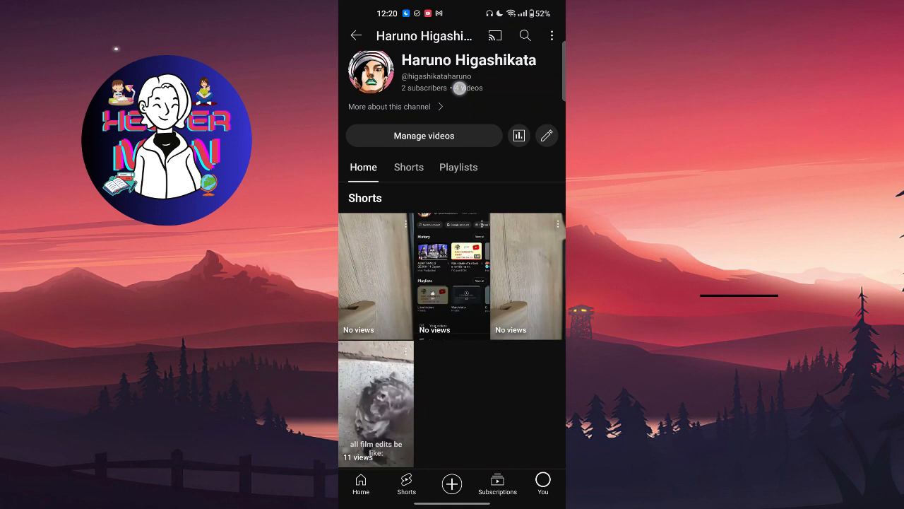
scroll("down", 3)
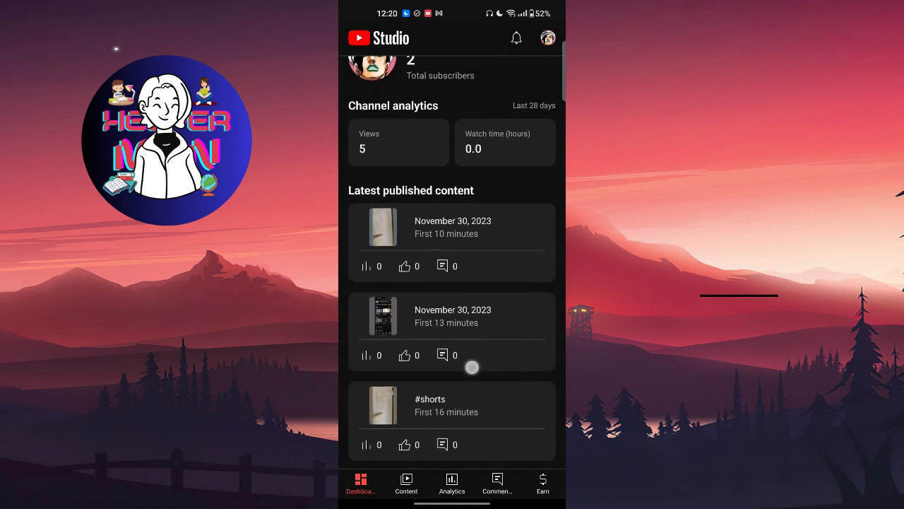
- Scroll up the Studio dashboard to the 2 total subscribers summary
scroll("up", 3)
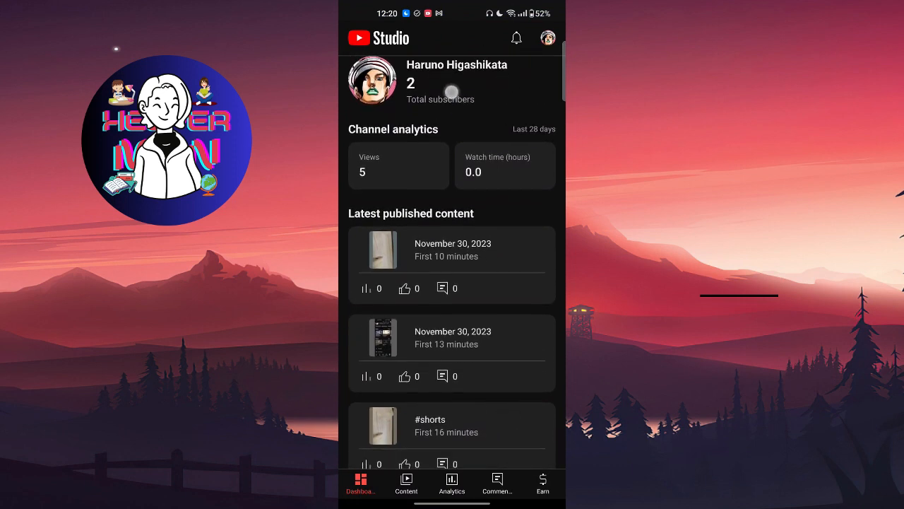